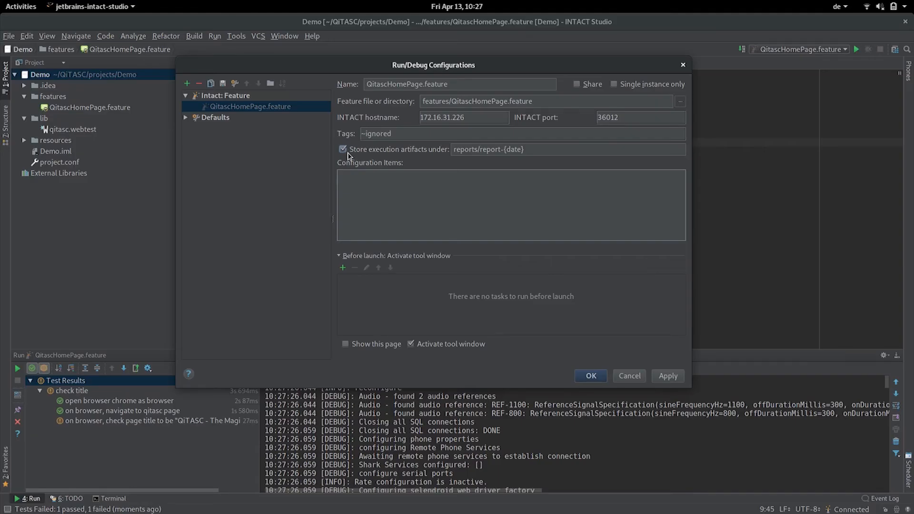
pyautogui.moveTo(423, 153)
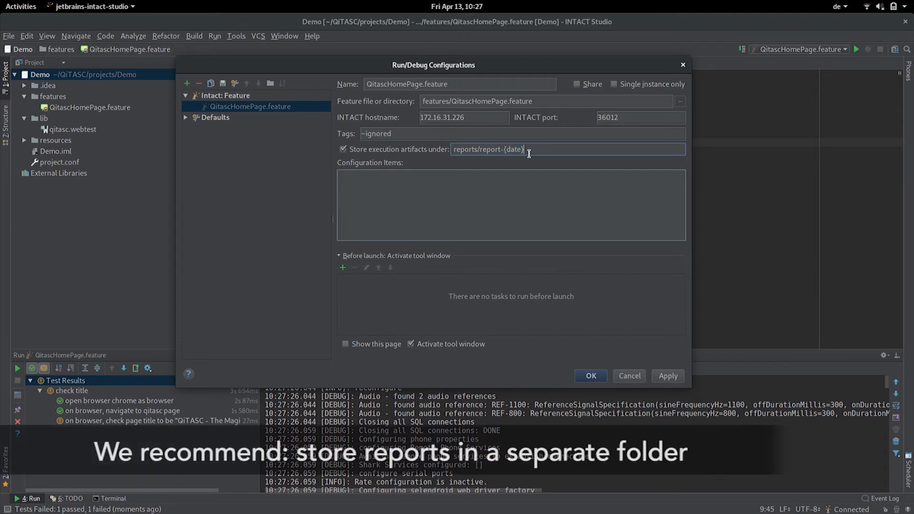
# - Apply the QitascHomePage.feature run configuration with artifacts stored under reports/report-{date}
pyautogui.doubleClick(511, 149)
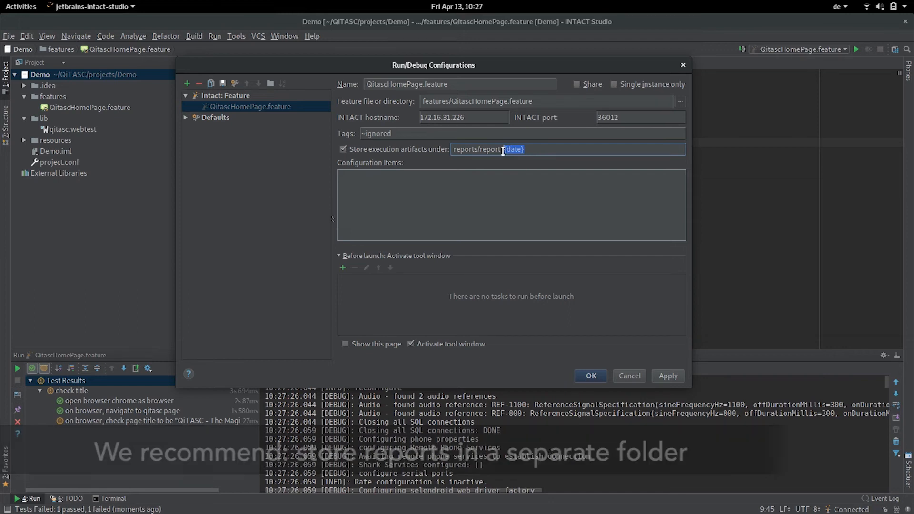
pyautogui.click(668, 375)
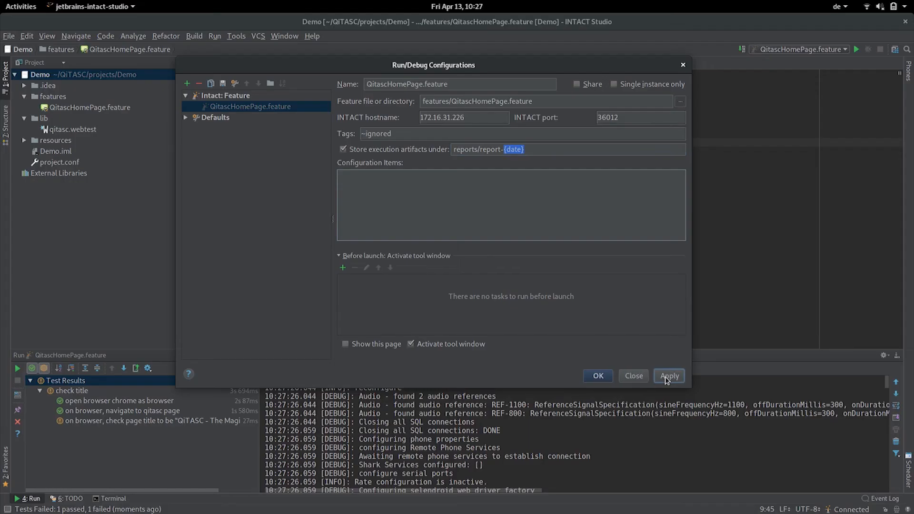